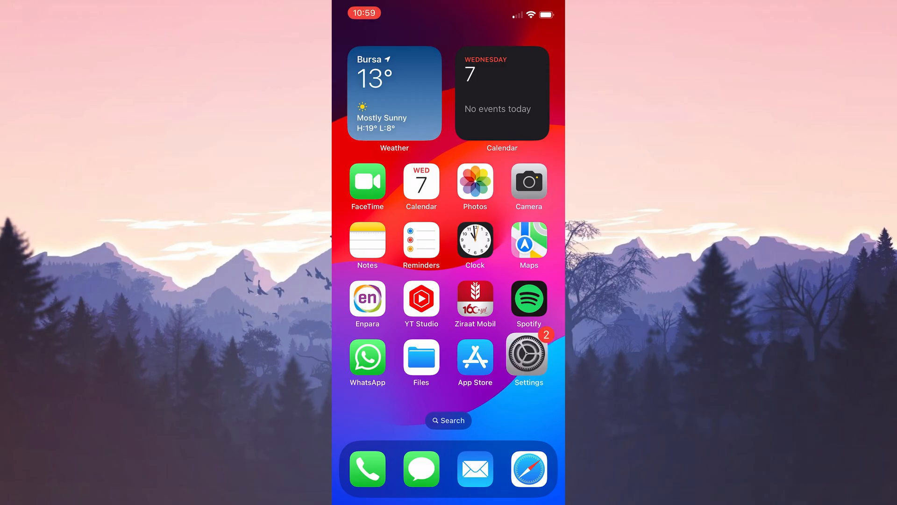
# - Check Settings > General > Software Update and confirm iOS 17.3 is up to date
pyautogui.click(527, 355)
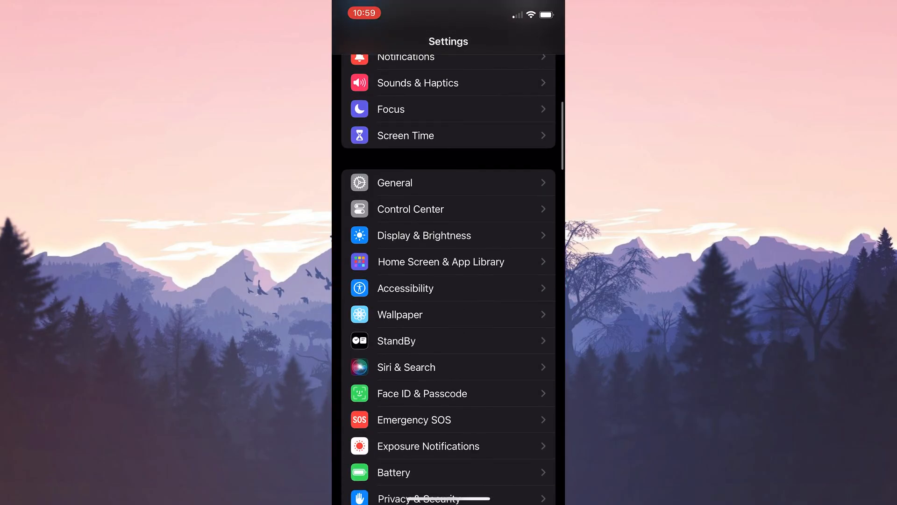
pyautogui.click(394, 183)
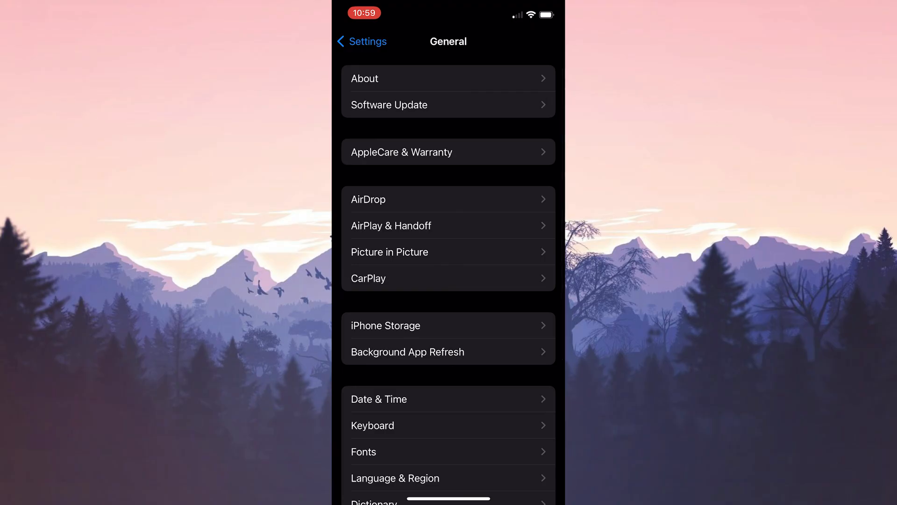
pyautogui.click(388, 105)
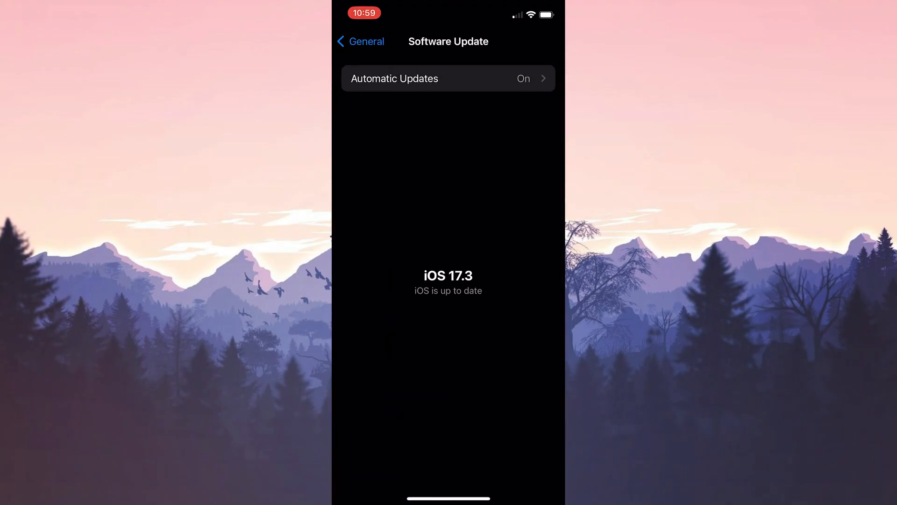
pyautogui.click(361, 42)
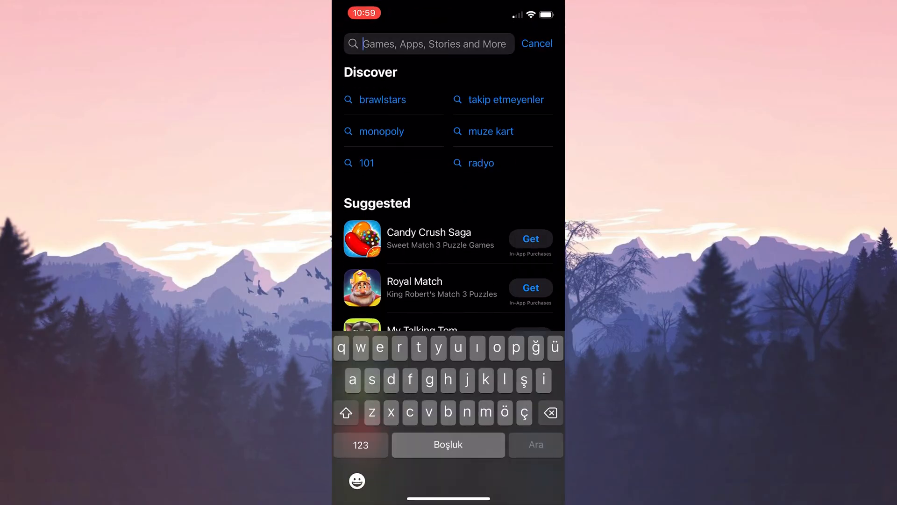
# - Search 'youtube', update the YouTube app and view the YouTube Music and Studio pages
pyautogui.write('youtube')
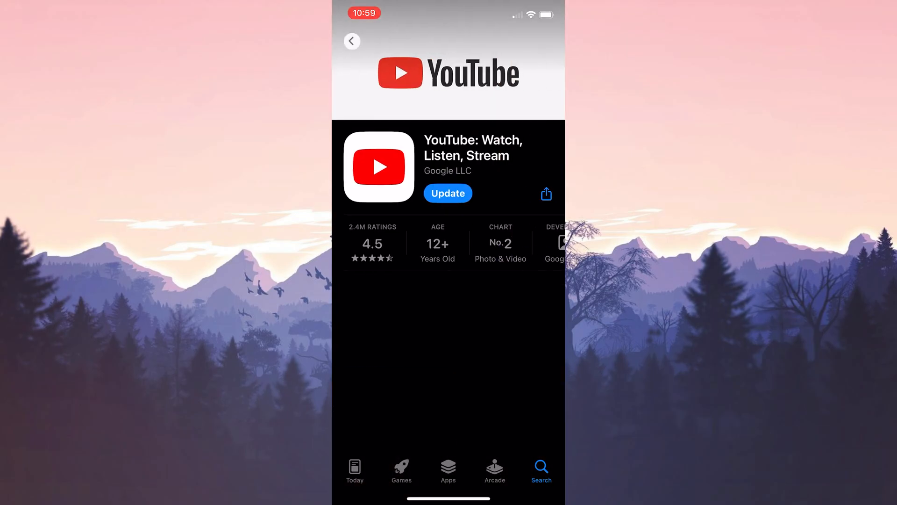
pyautogui.click(448, 193)
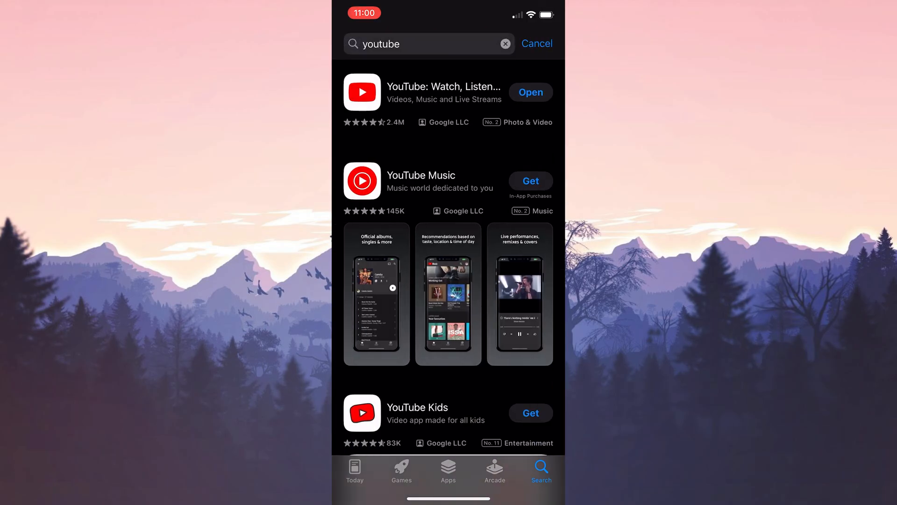
pyautogui.click(420, 175)
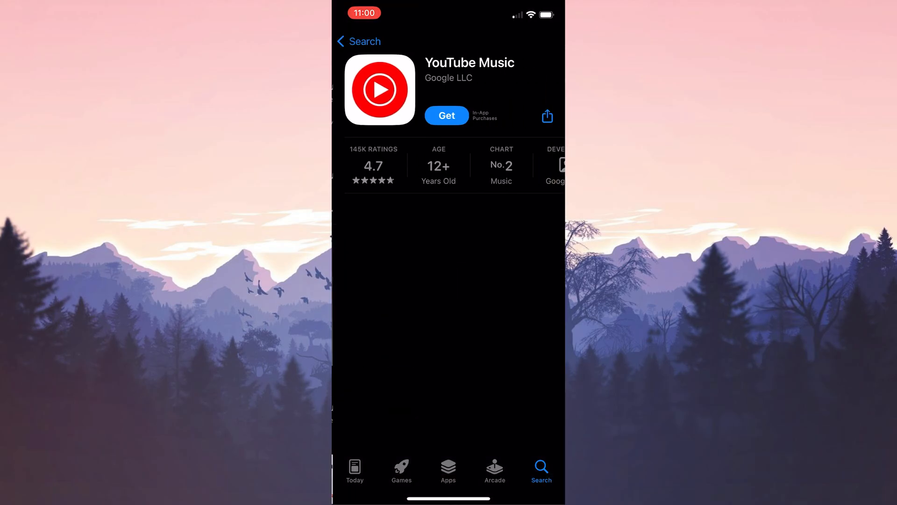
pyautogui.write('youtube')
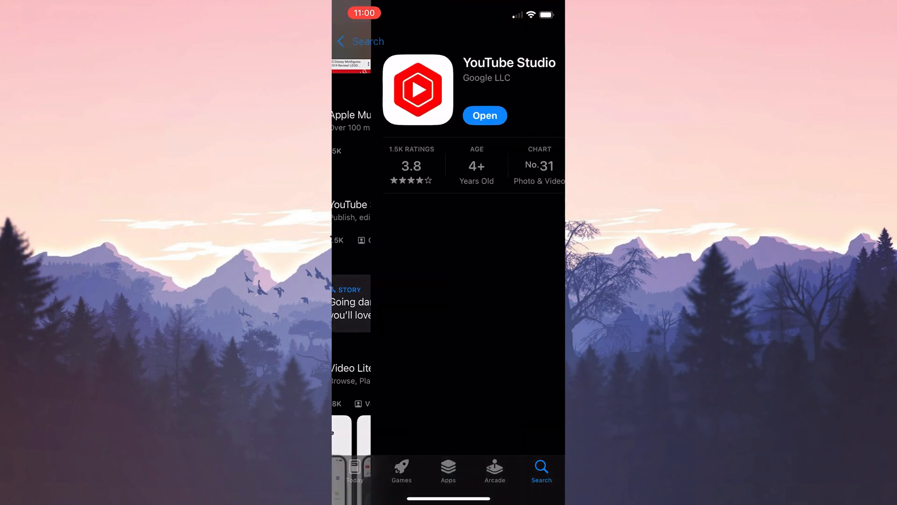
pyautogui.click(484, 115)
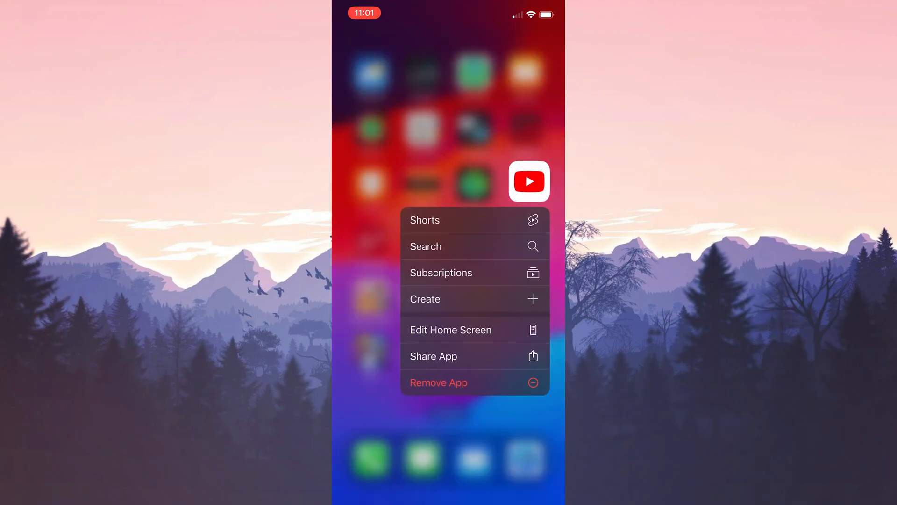
# - Remove YouTube from the home screen and delete it from the iPhone completely
pyautogui.click(438, 382)
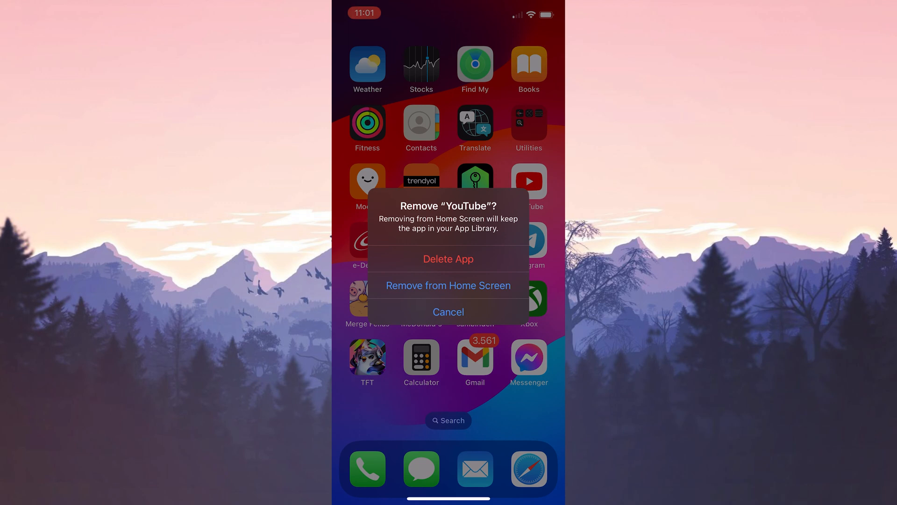
pyautogui.click(448, 258)
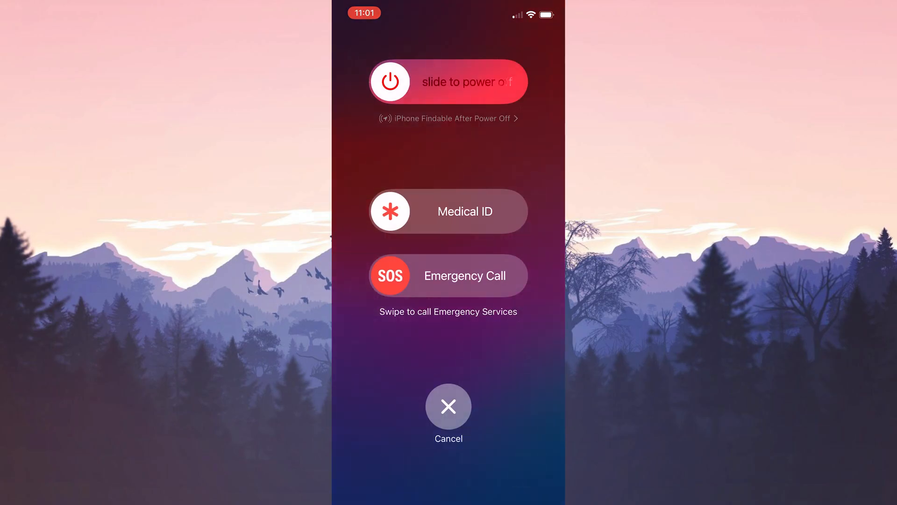
pyautogui.click(448, 407)
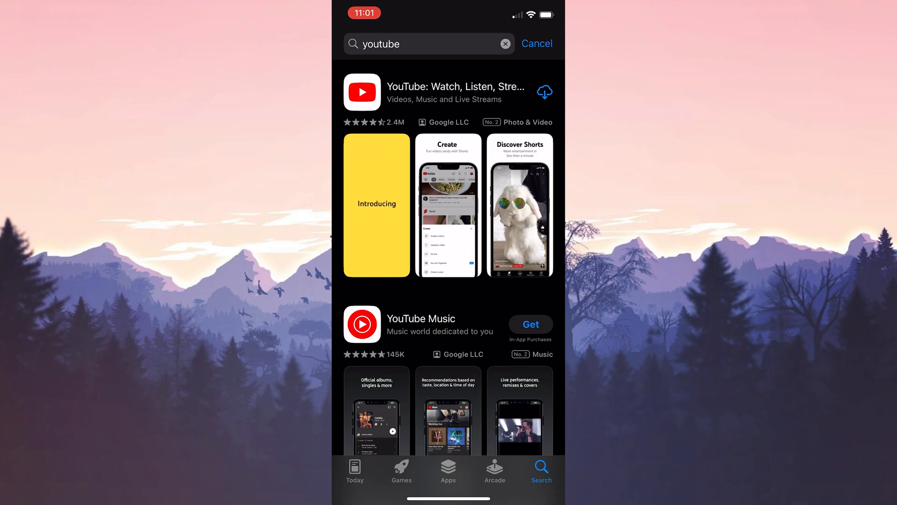
# - Re-download YouTube from its App Store search result
pyautogui.click(456, 92)
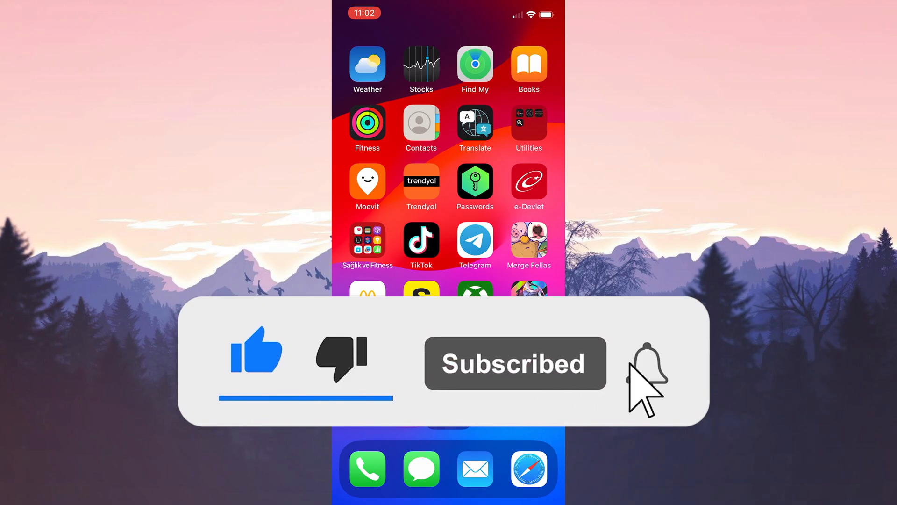
# - Exit the App Store back to the home screen
pyautogui.click(645, 365)
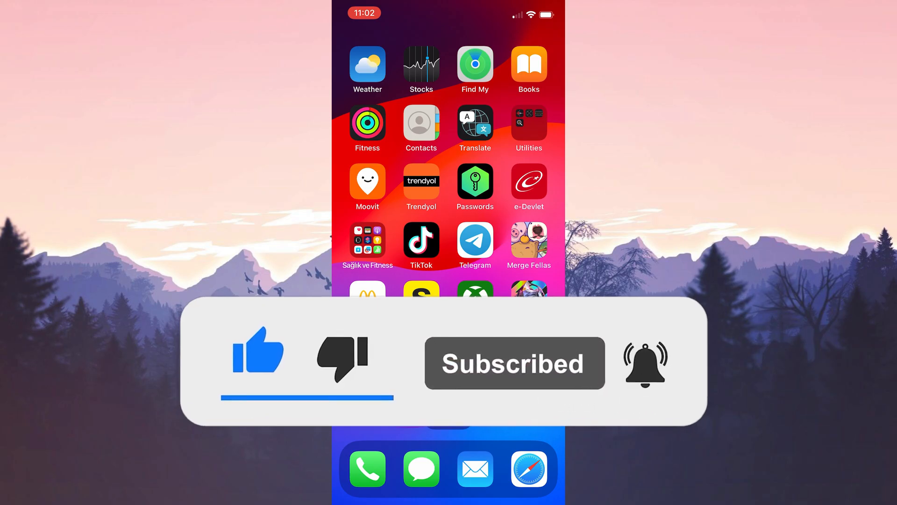